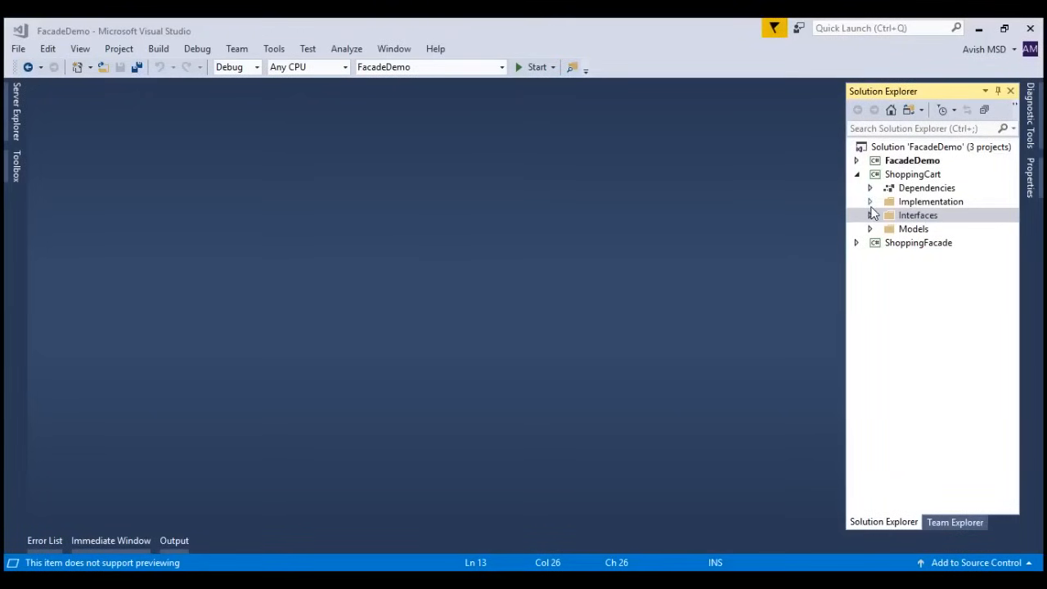
- Open IAddress.cs from ShoppingCart's Interfaces folder, then expand the Models folder
click(912, 174)
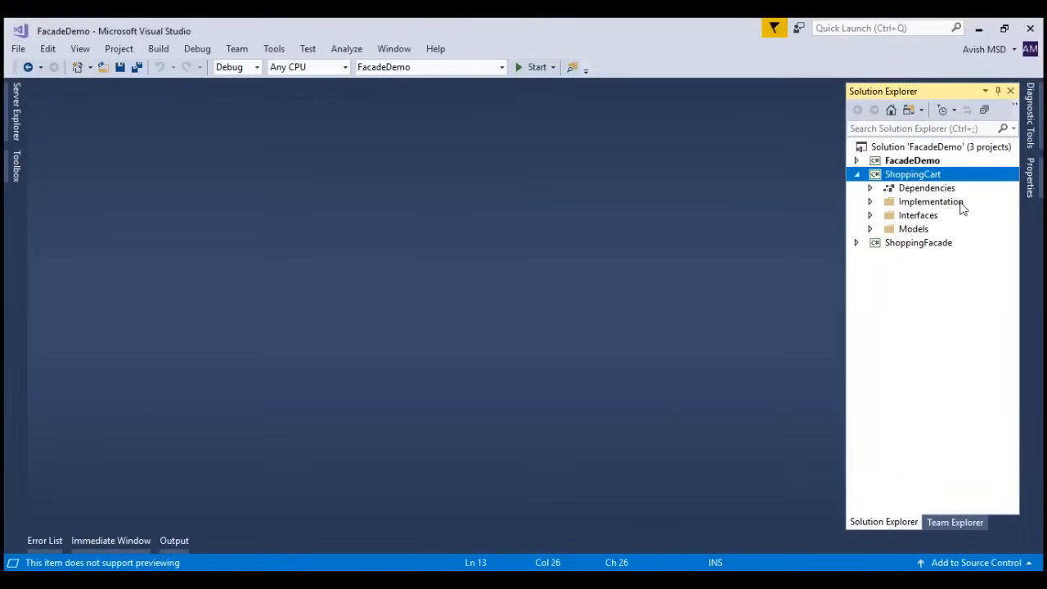
click(918, 214)
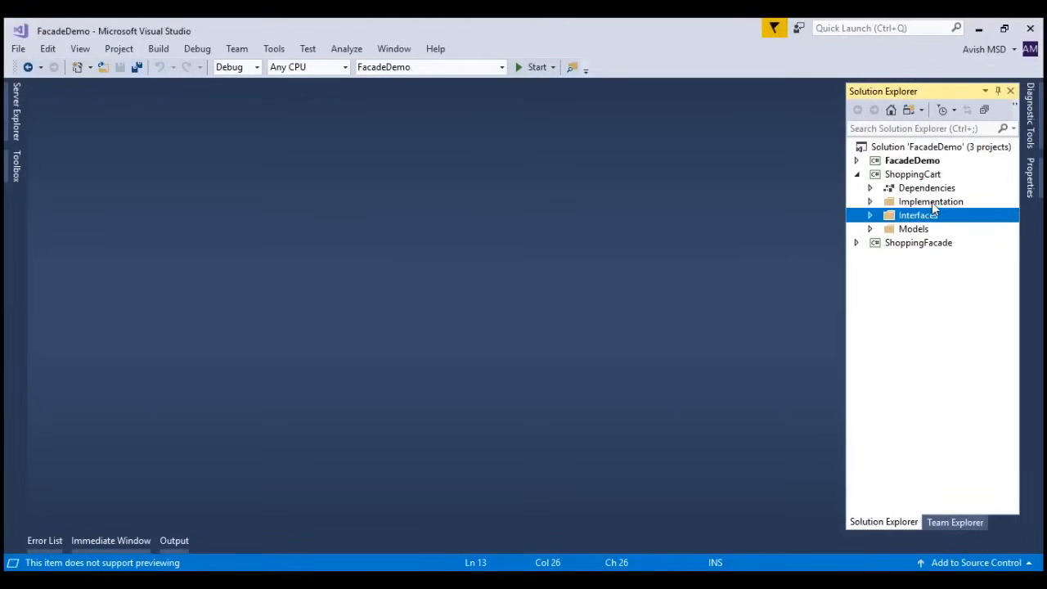
click(914, 228)
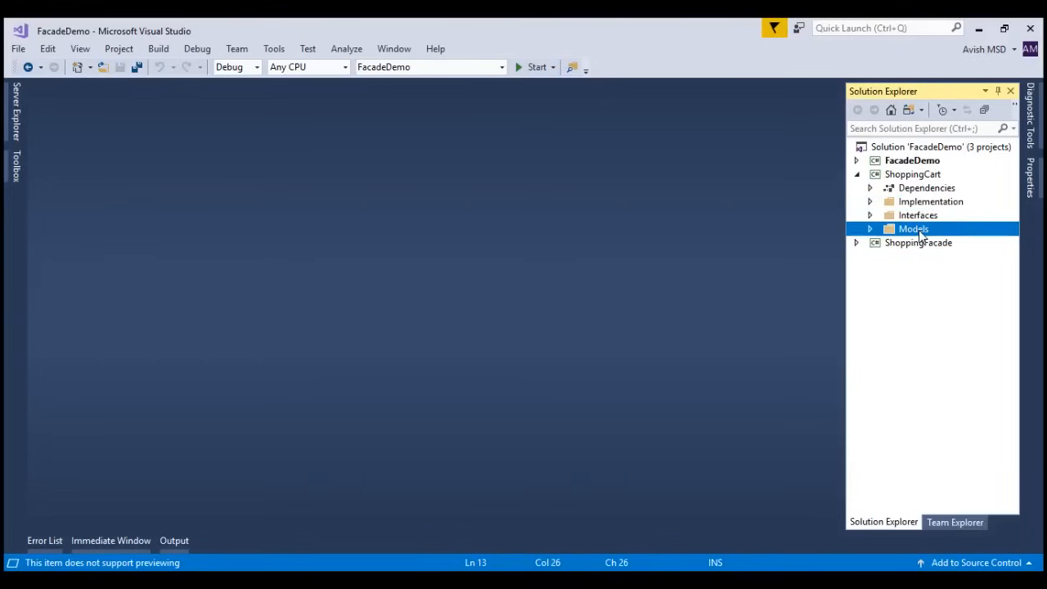
mouse_move(905, 330)
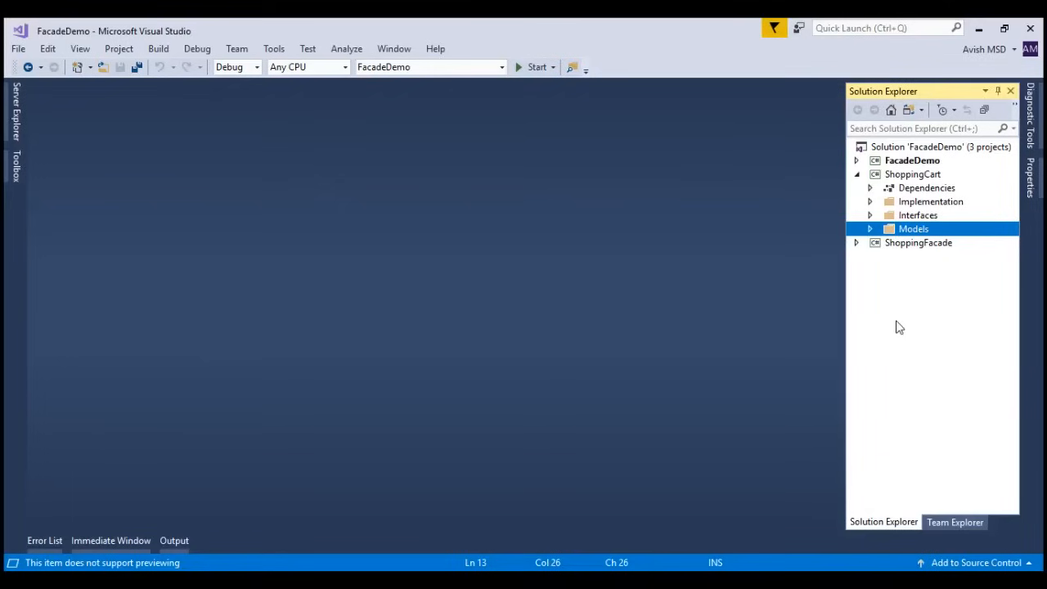
mouse_move(871, 216)
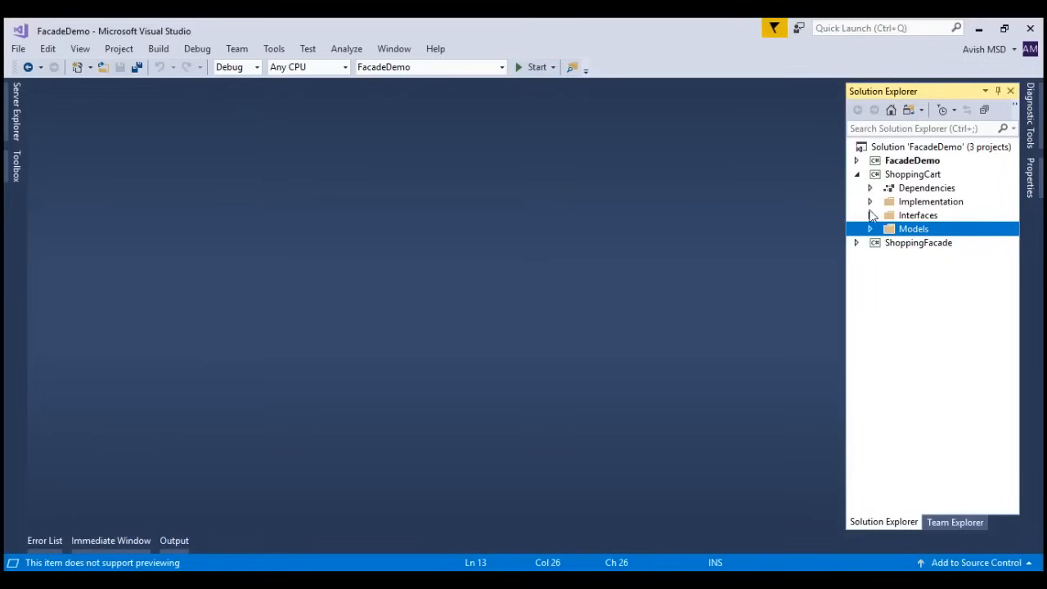
click(870, 215)
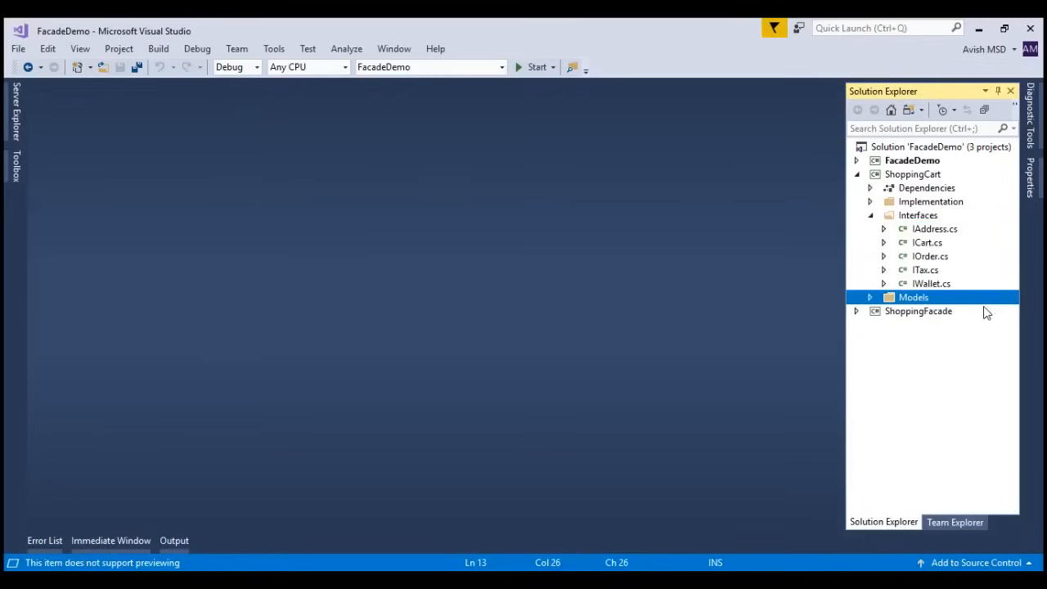
mouse_move(940, 227)
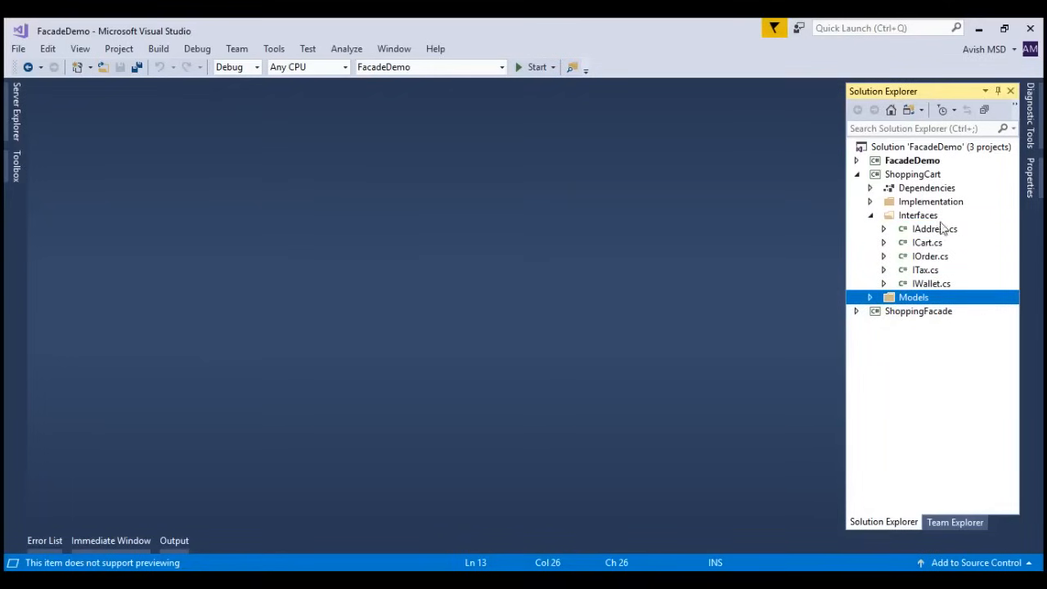
double_click(927, 242)
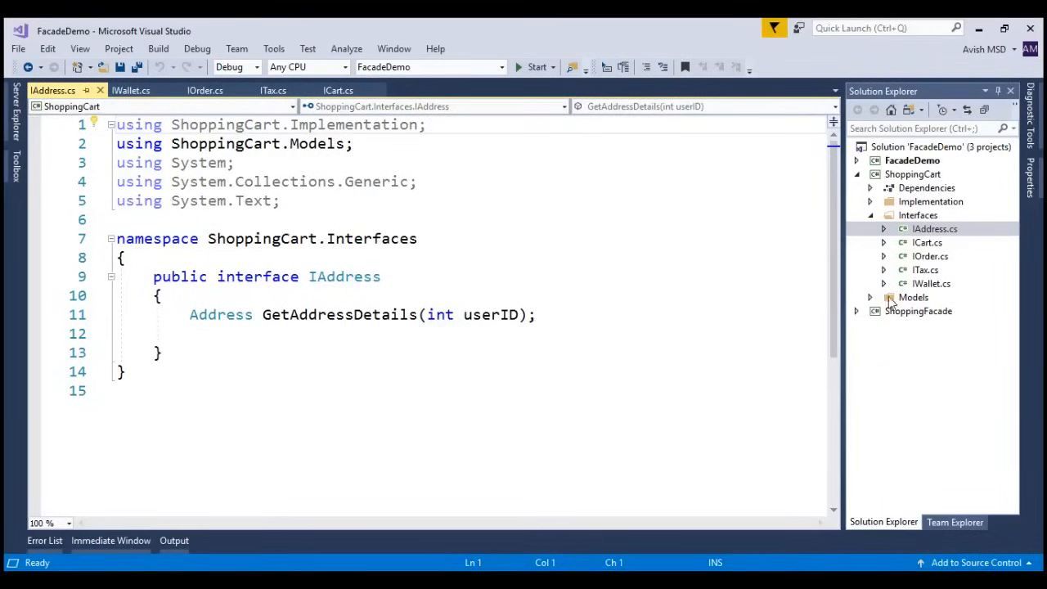
click(870, 297)
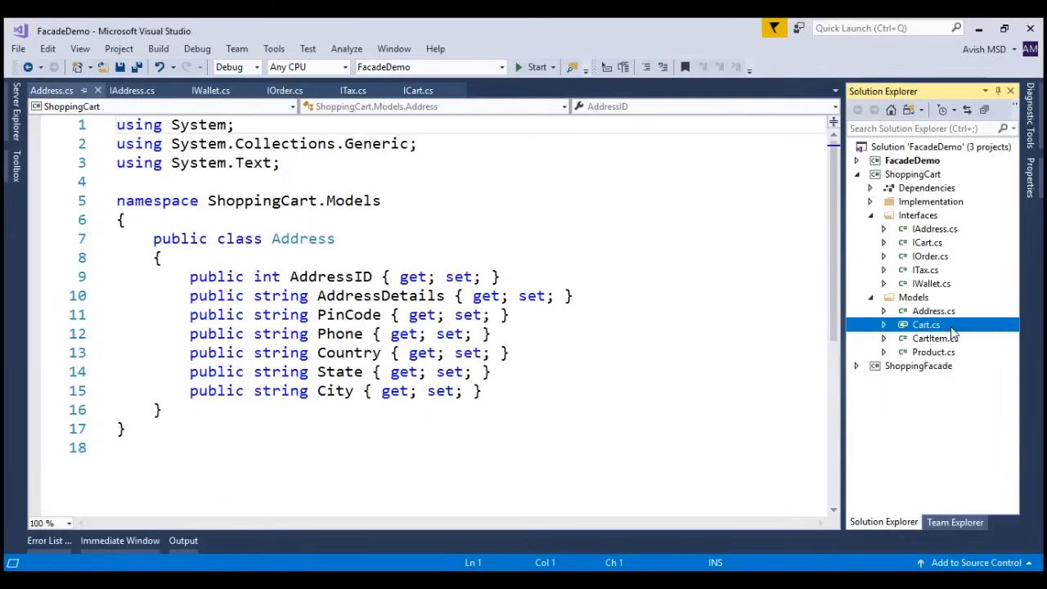
- Open the CartItem.cs and Product.cs model files
double_click(935, 338)
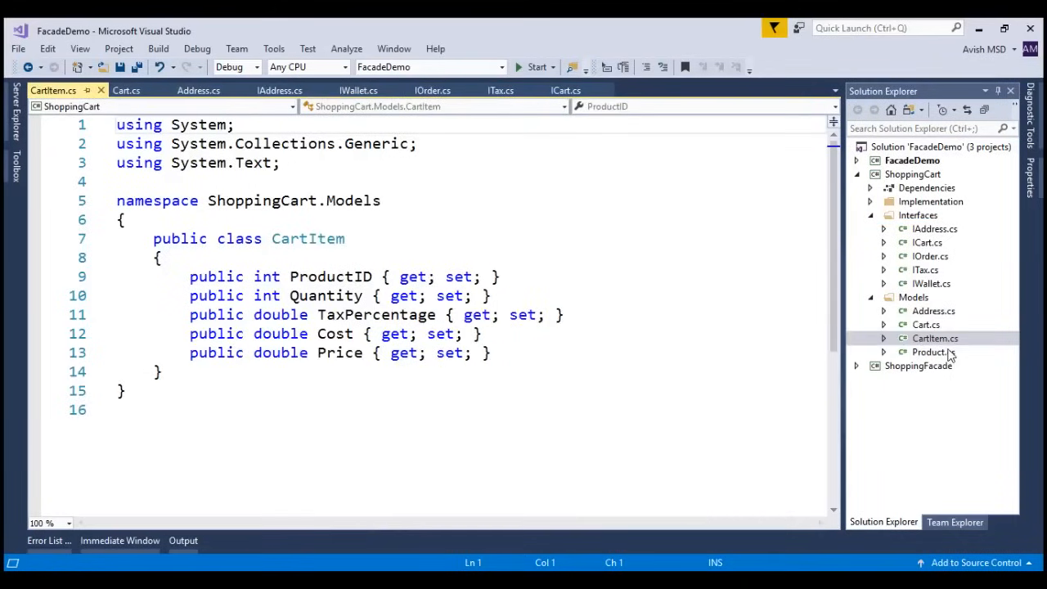
double_click(928, 351)
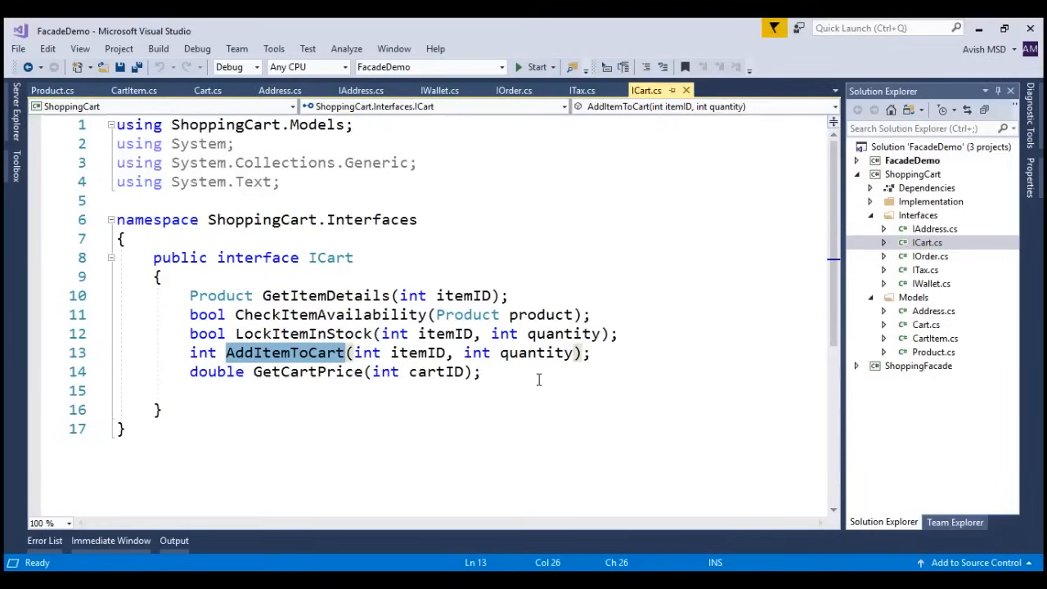
mouse_move(591, 407)
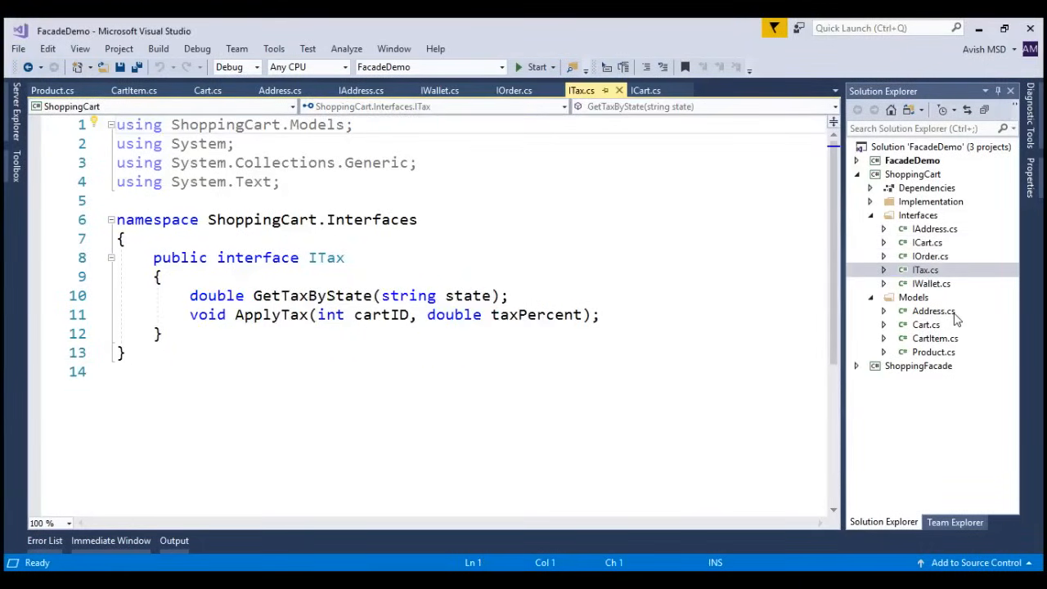
- Highlight GetTaxByState in ITax, then open the IAddress interface
double_click(312, 296)
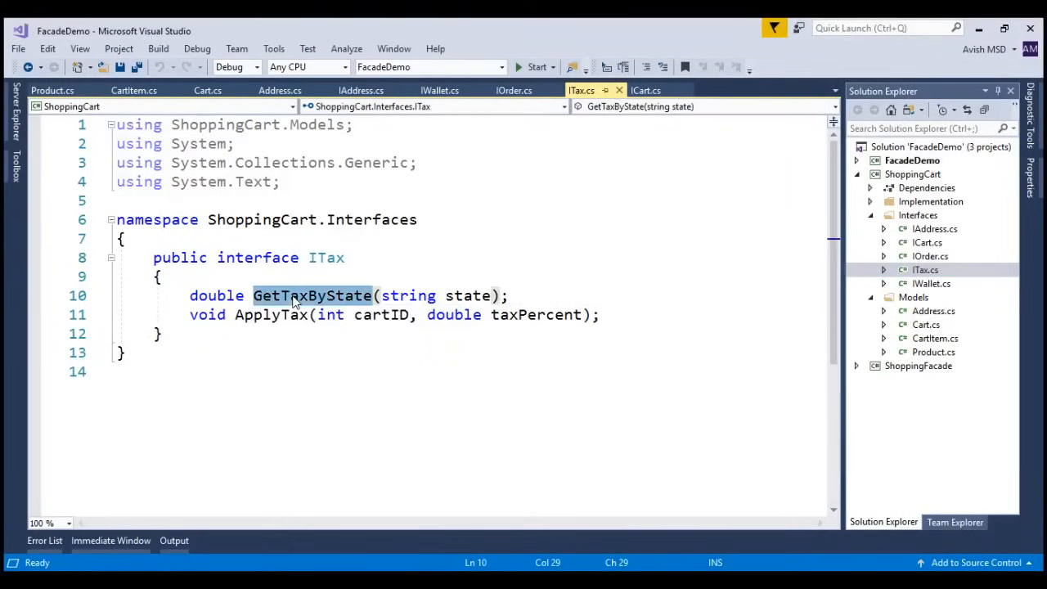
mouse_move(382, 334)
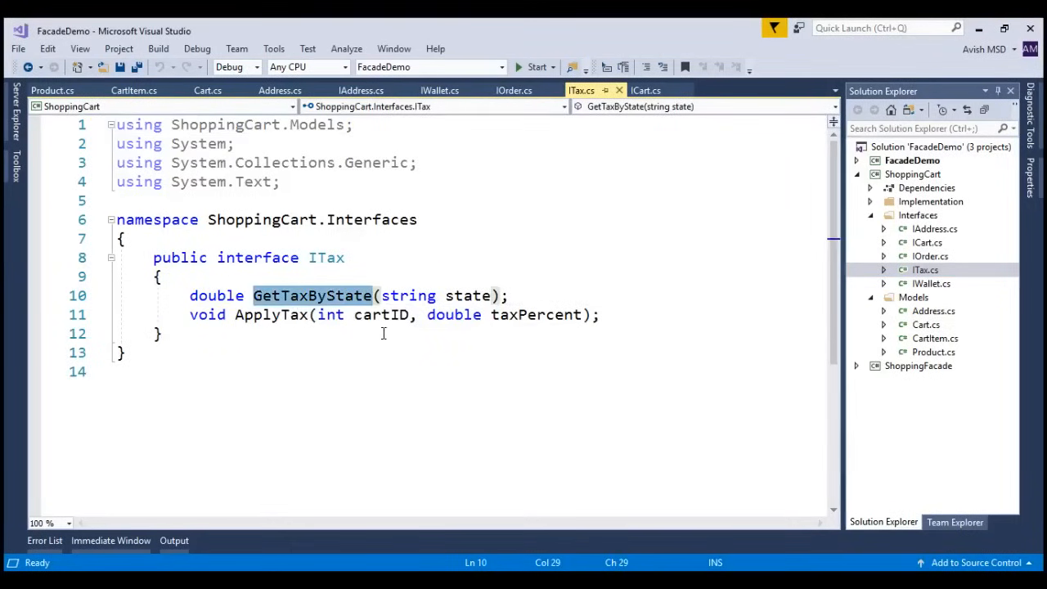
click(270, 314)
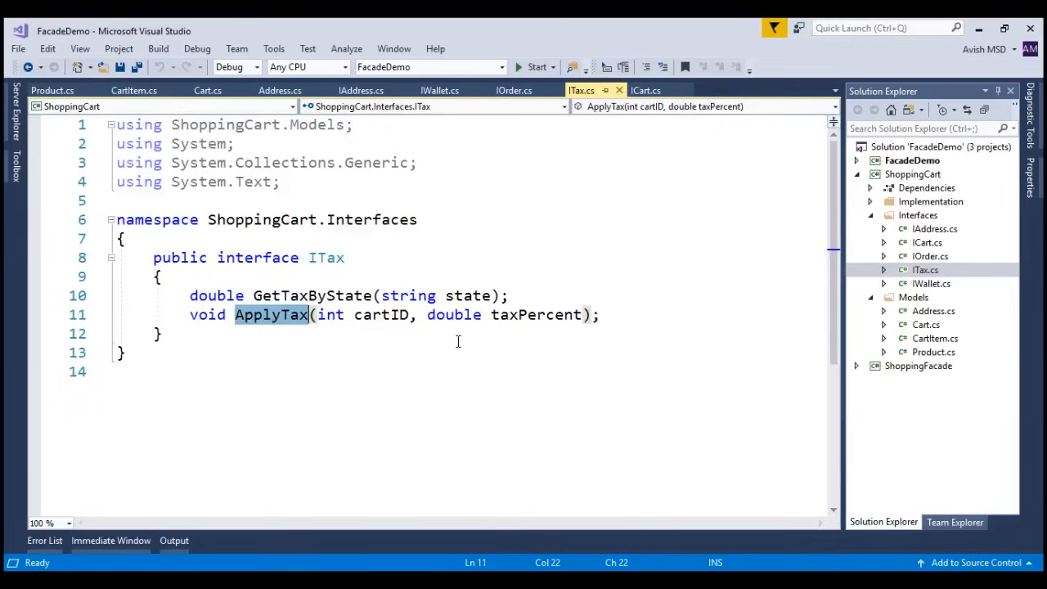
click(933, 228)
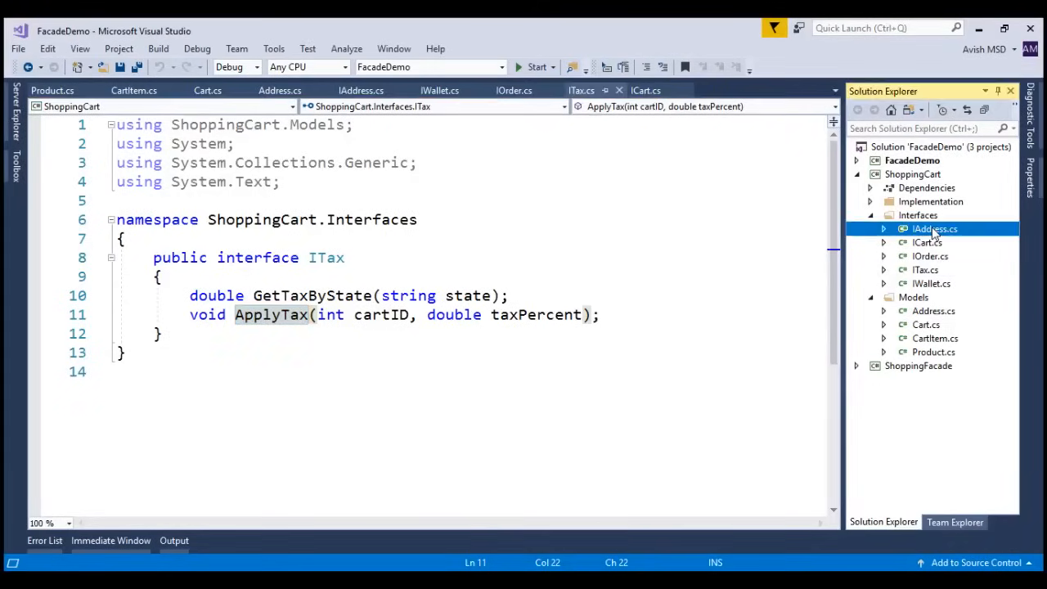
click(934, 228)
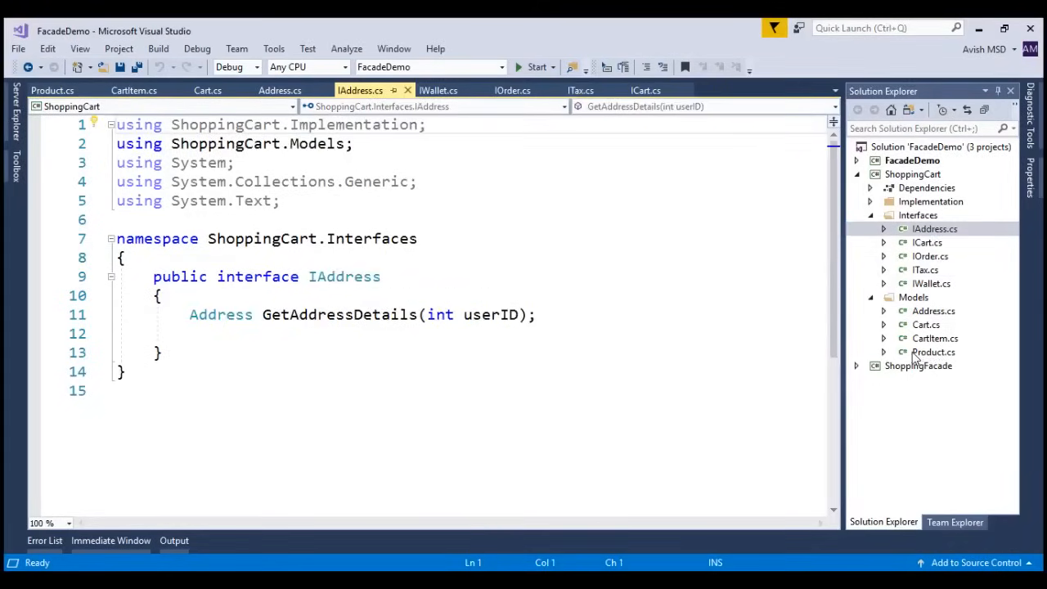
mouse_move(911, 358)
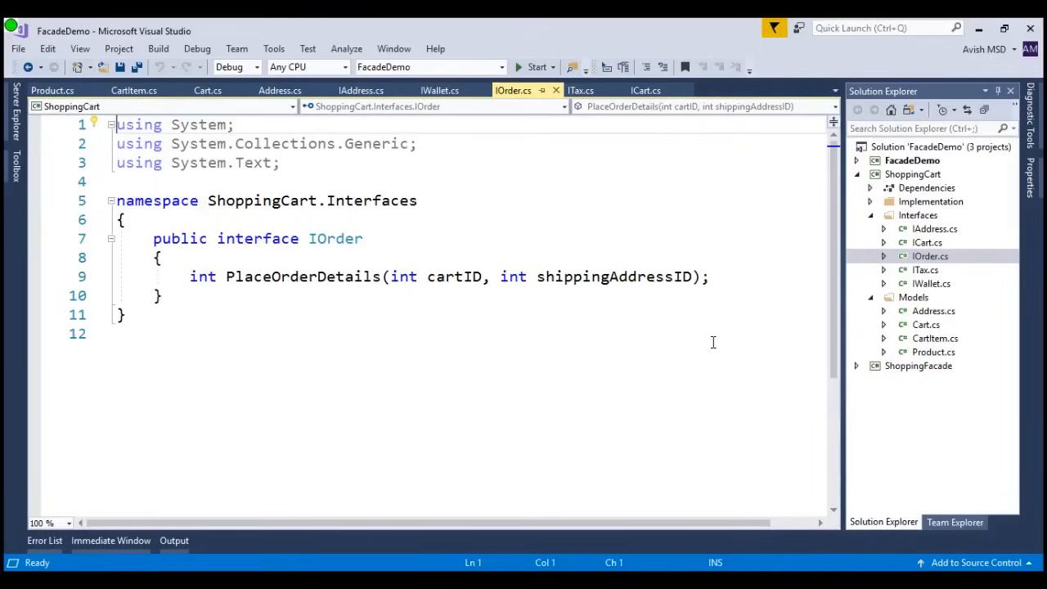
mouse_move(698, 349)
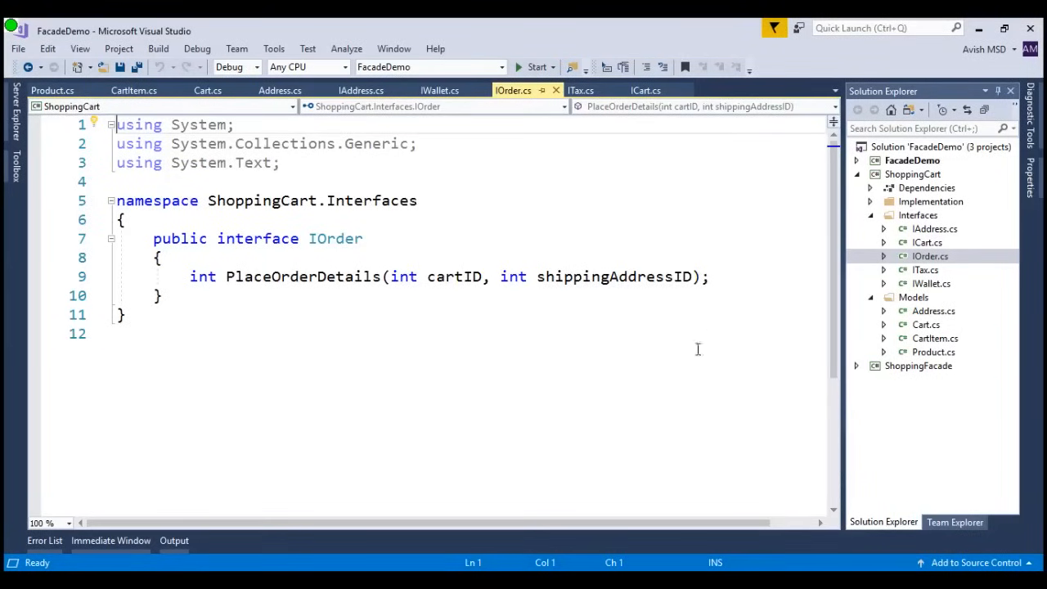
- Expand ShoppingFacade, review IUserOrder's AddToCart declaration, and open UserOrder.cs
click(856, 365)
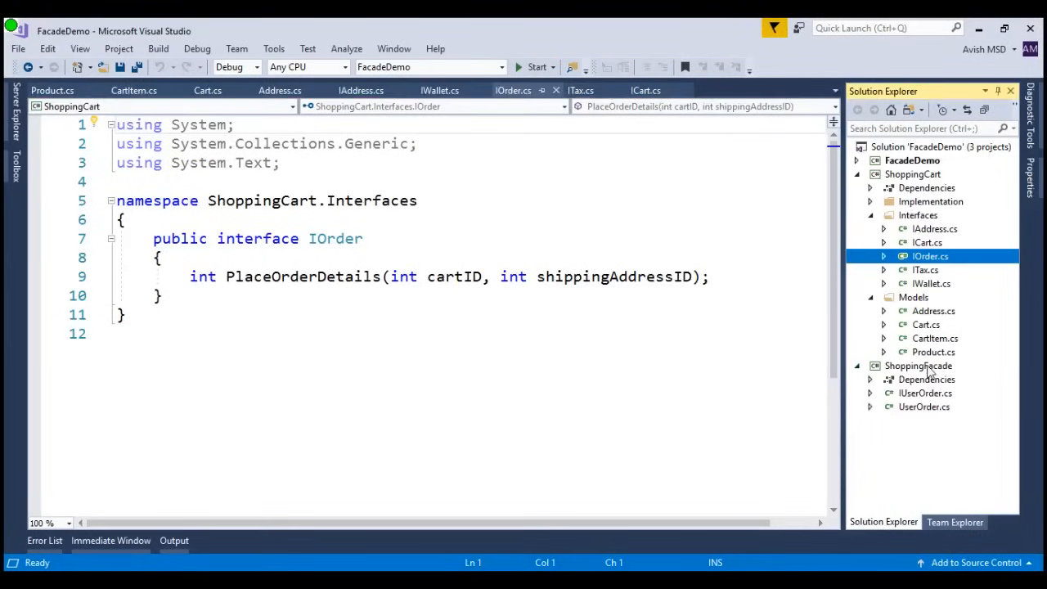
click(918, 365)
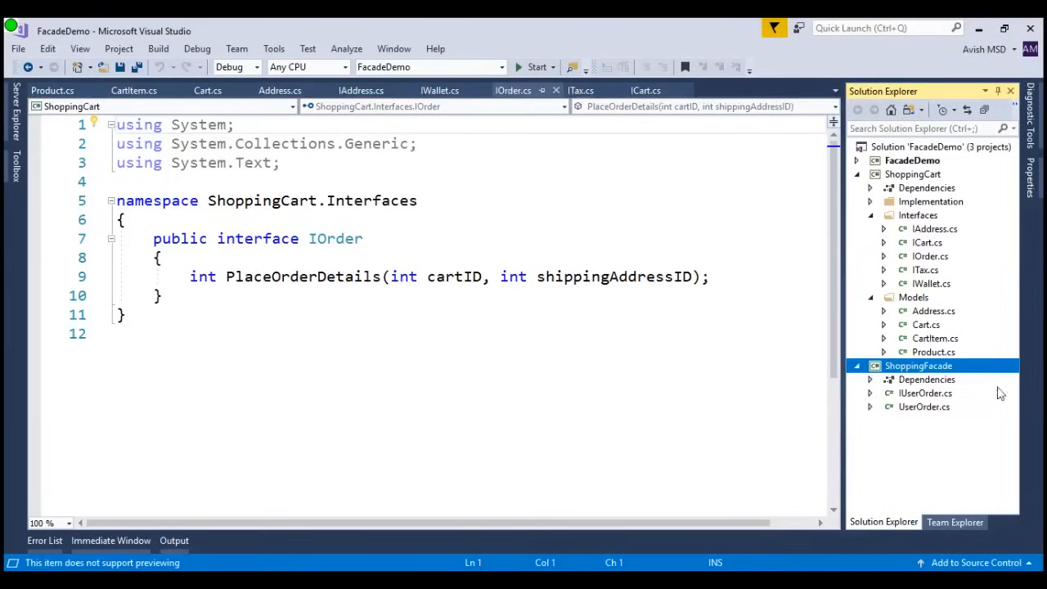
double_click(924, 392)
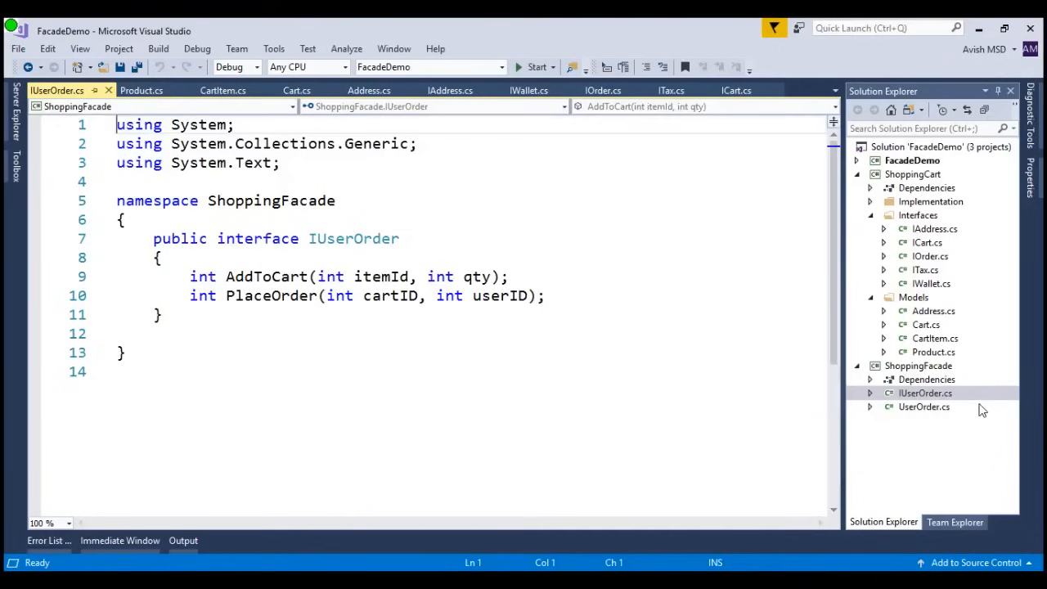
click(246, 276)
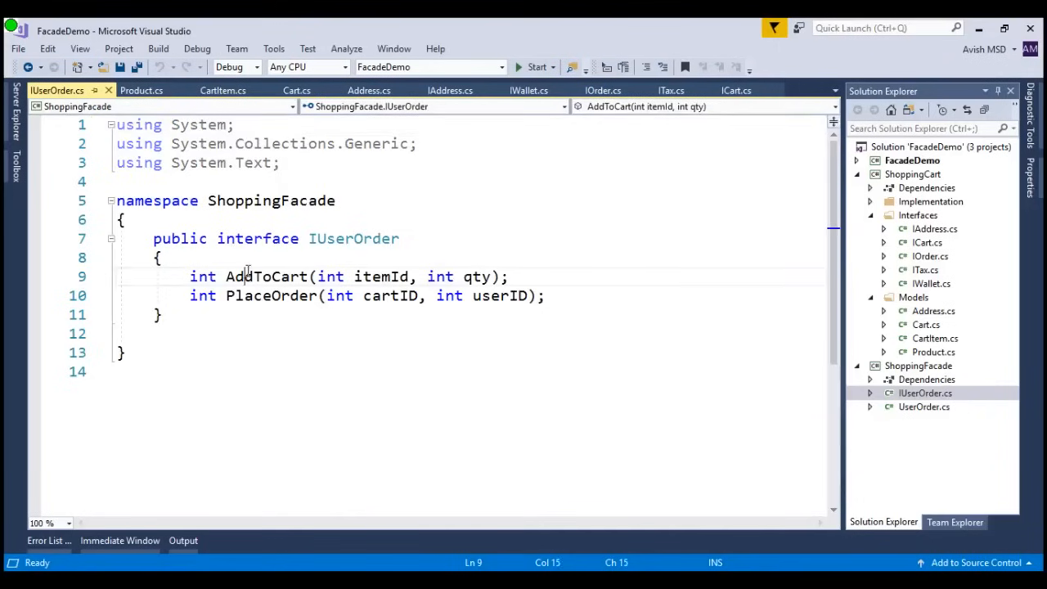
double_click(270, 295)
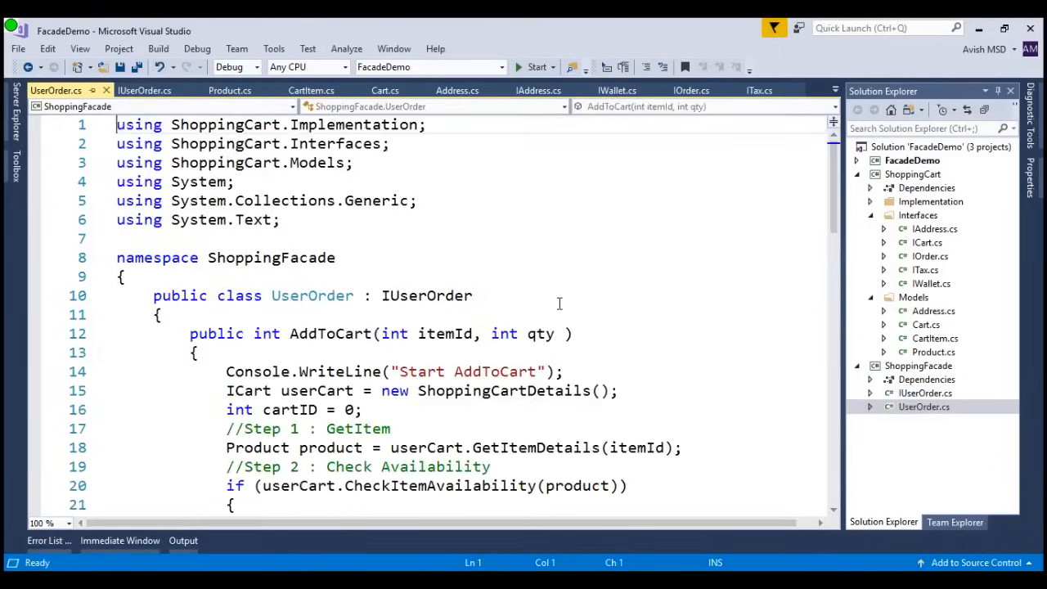
scroll(down, 3)
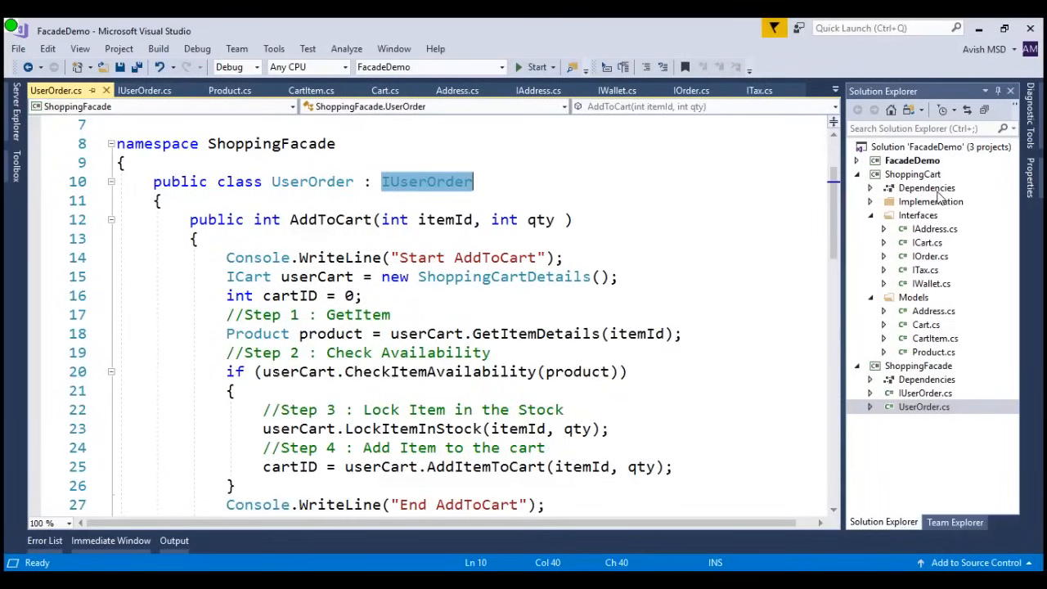
- Open Program.cs and highlight the UserOrder creation and PlaceOrder call in Main
click(858, 161)
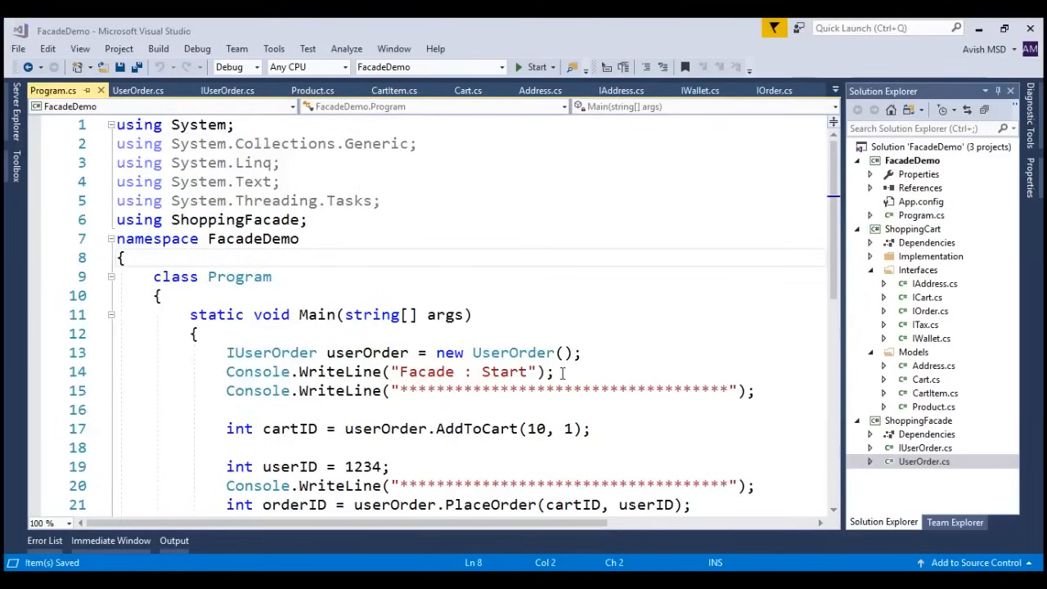
click(528, 352)
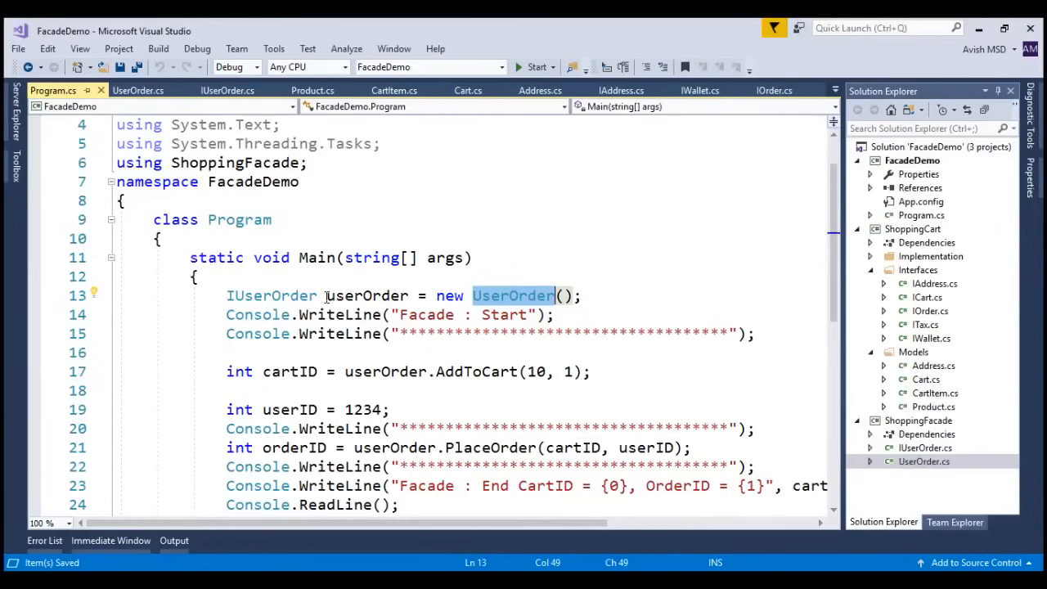
double_click(535, 371)
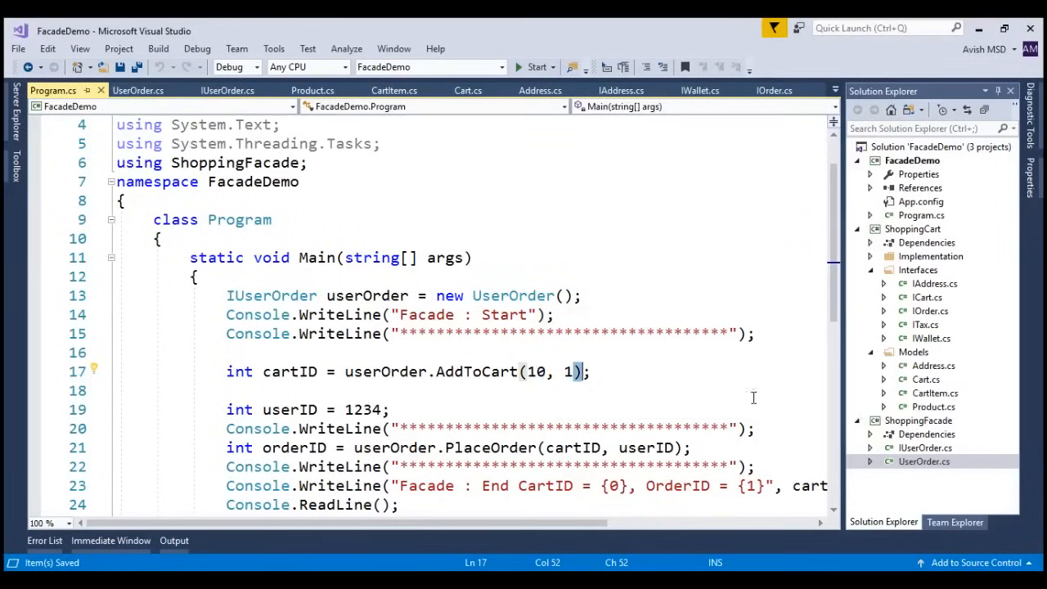
mouse_move(620, 345)
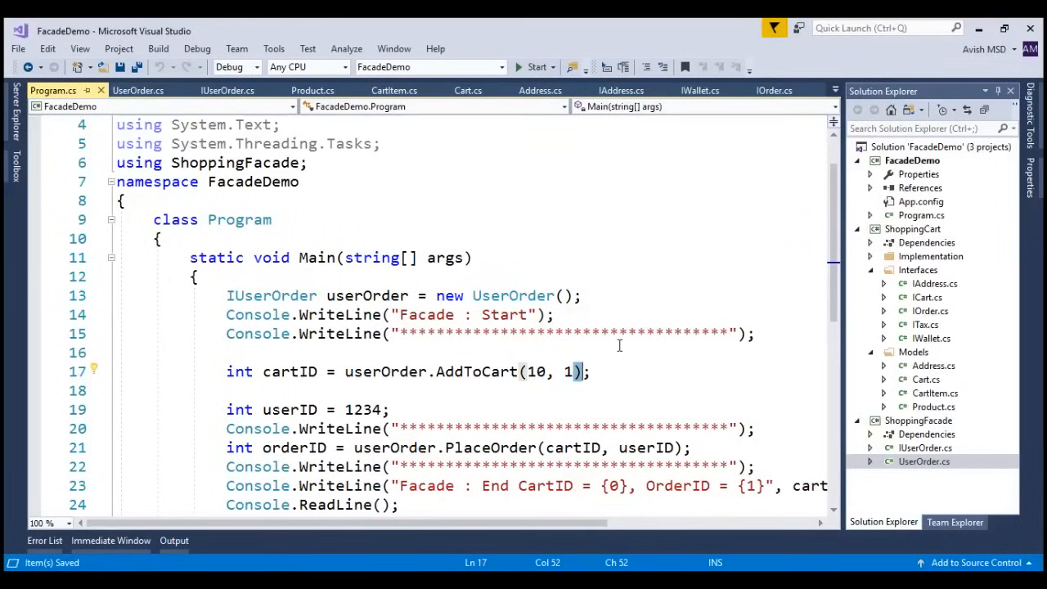
scroll(down, 3)
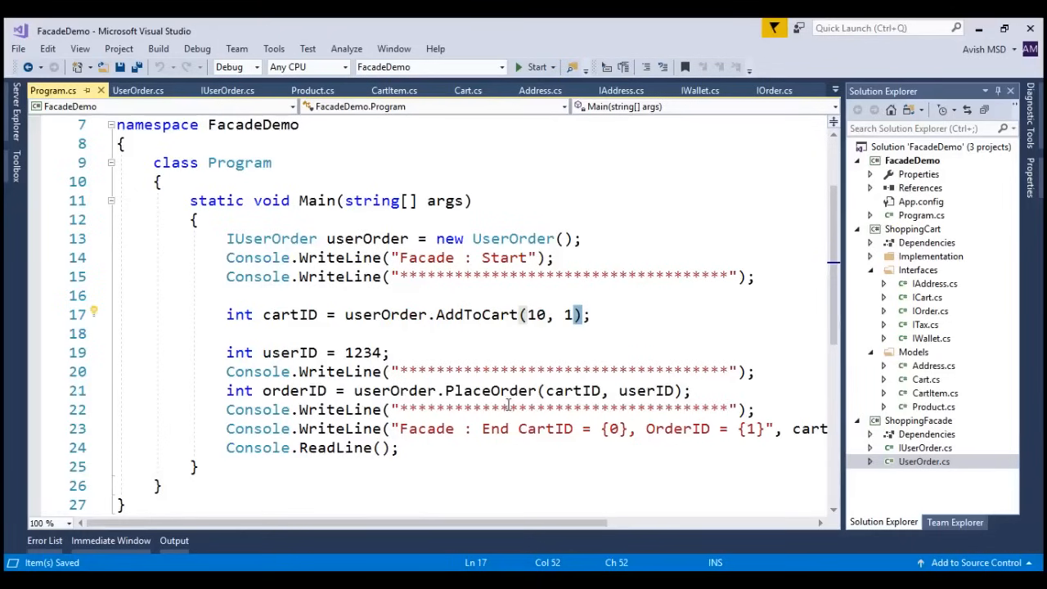
double_click(490, 390)
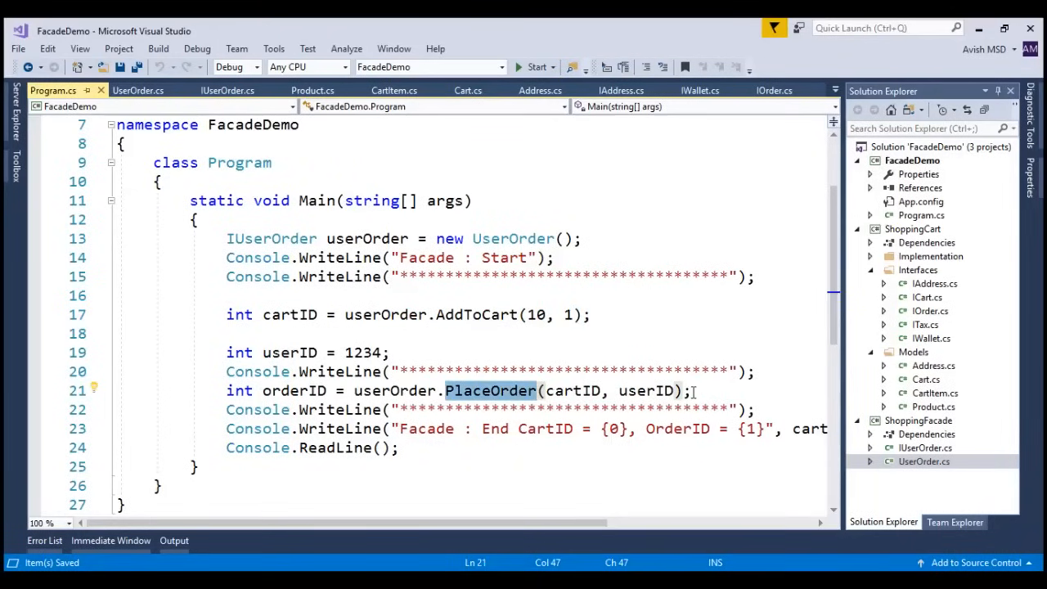
mouse_move(659, 361)
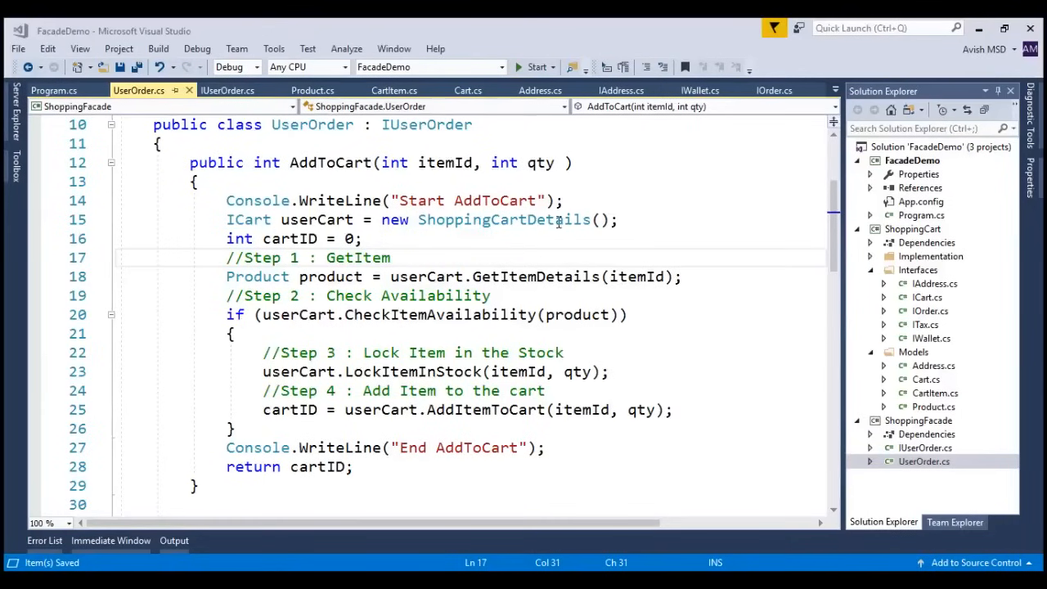
- Highlight GetItemDetails, product, LockItemInStock and AddItemToCart in UserOrder's AddToCart
double_click(504, 220)
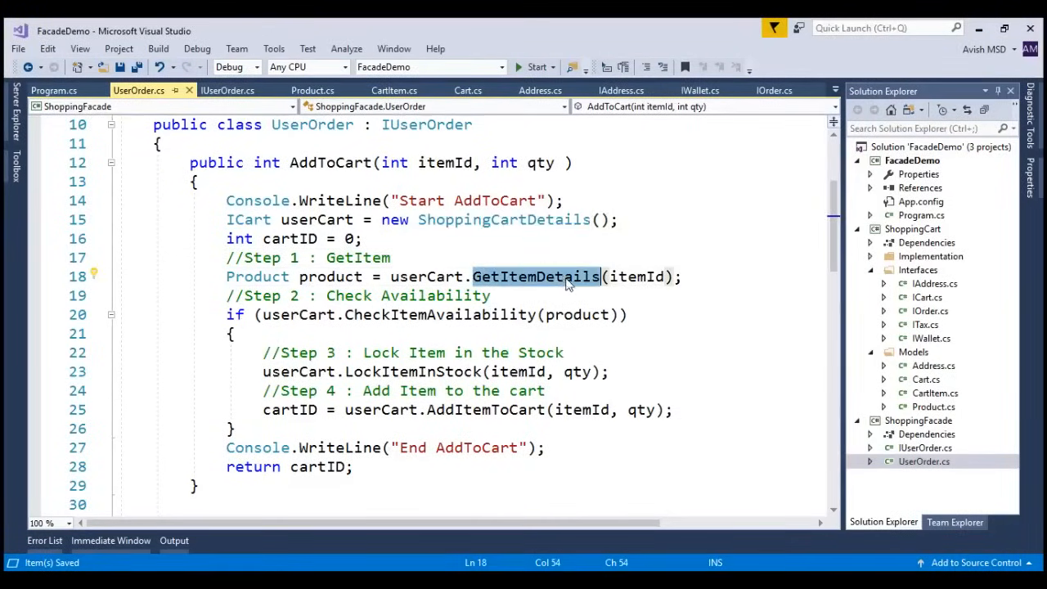
click(346, 276)
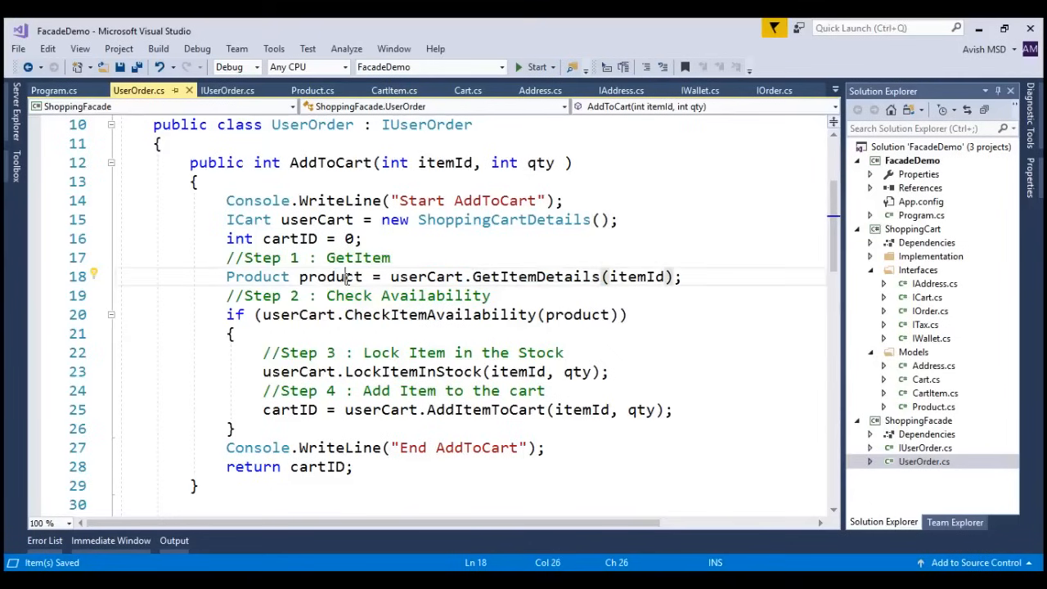
double_click(330, 277)
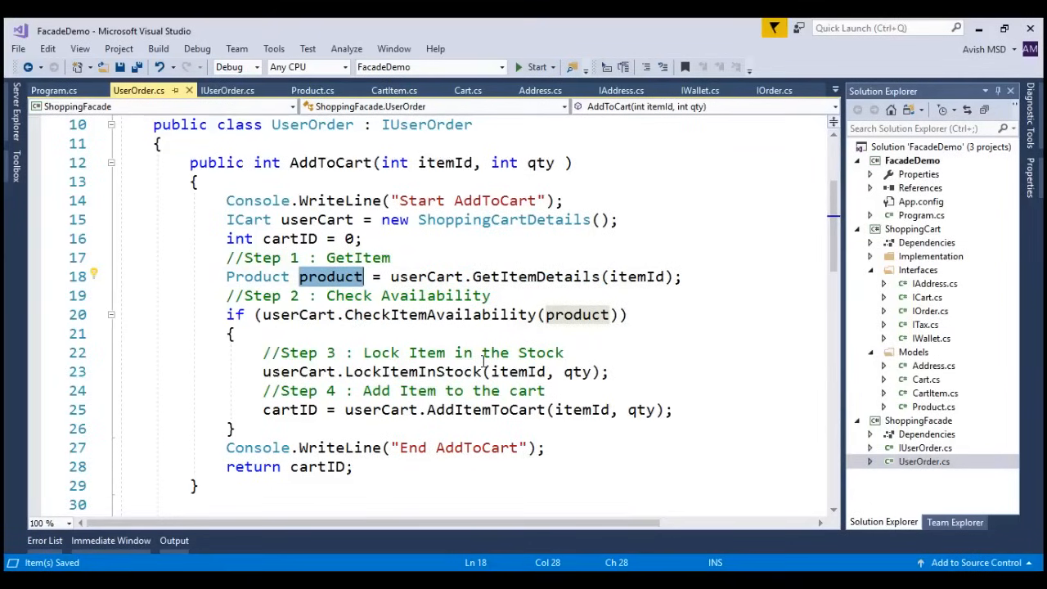
double_click(438, 314)
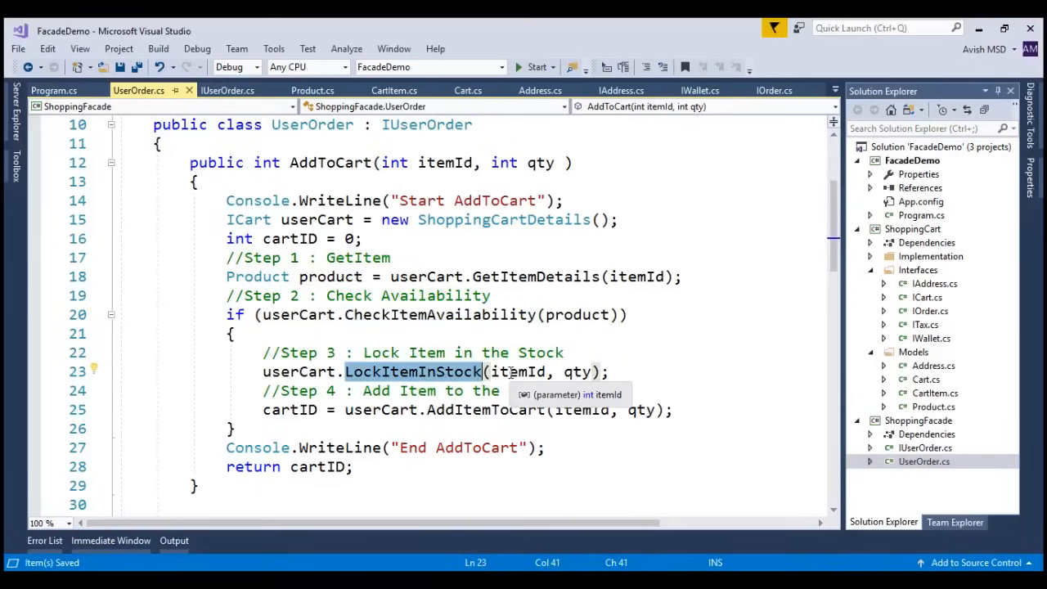
scroll(down, 3)
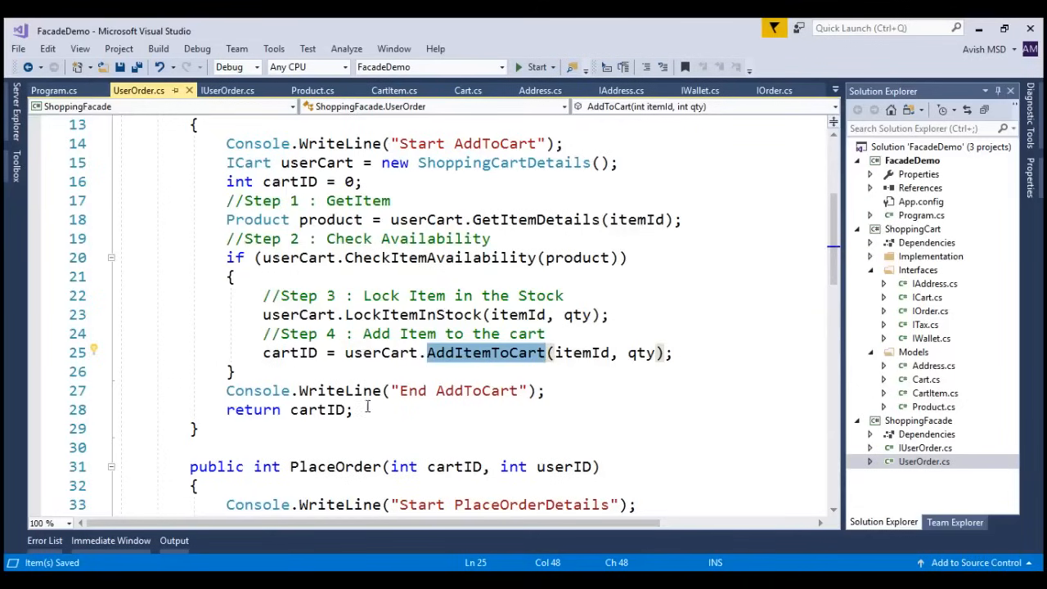
double_click(316, 410)
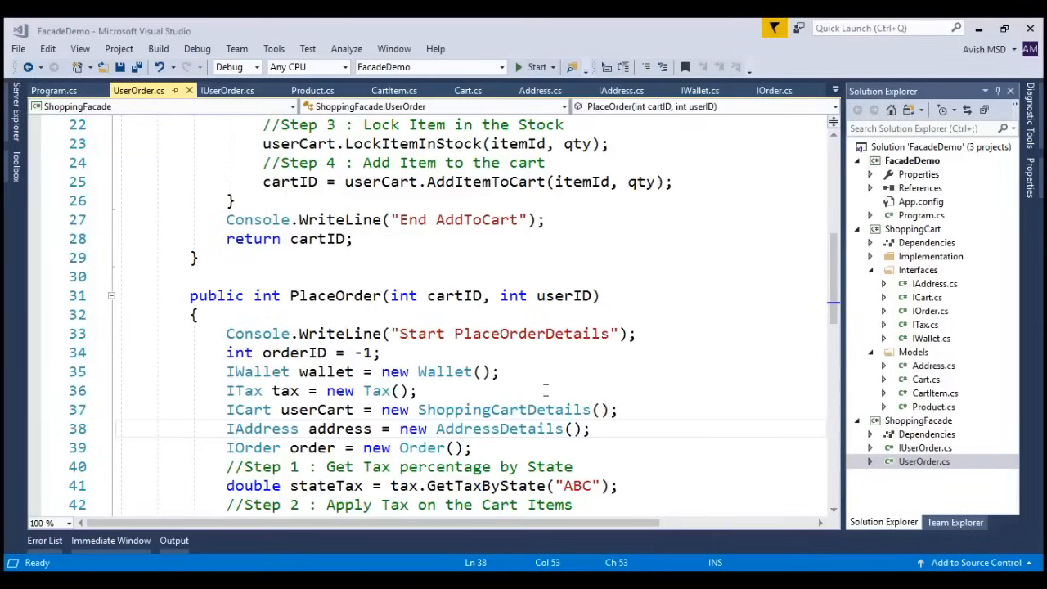
mouse_move(409, 343)
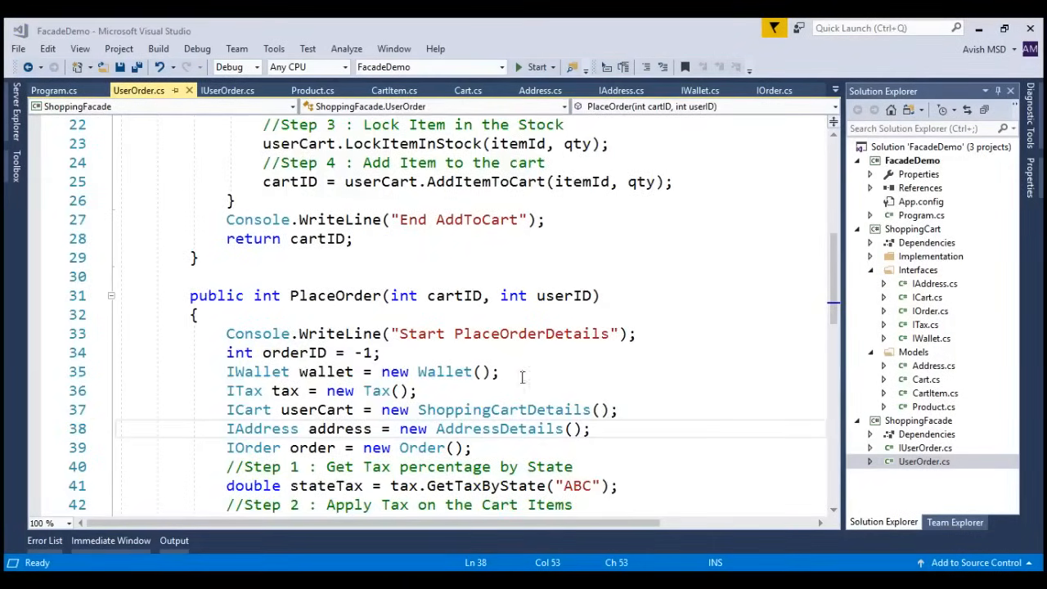
scroll(down, 3)
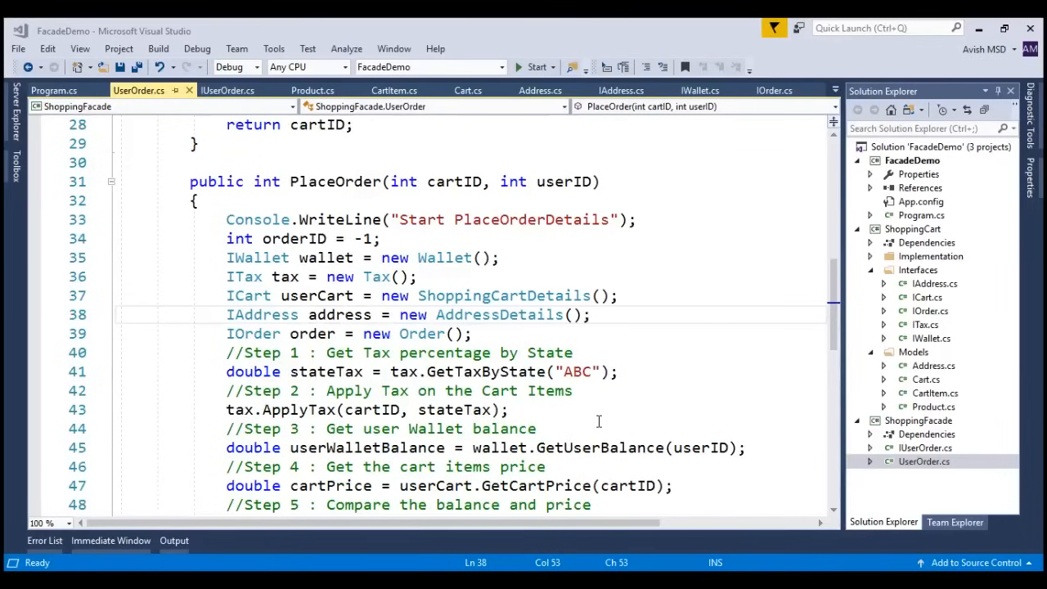
scroll(down, 3)
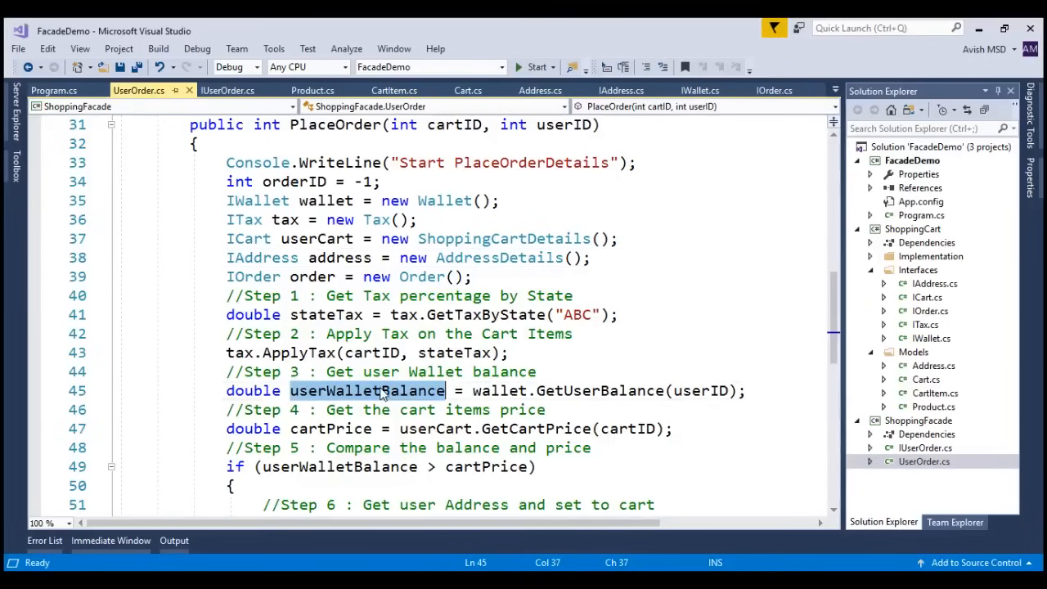
scroll(down, 3)
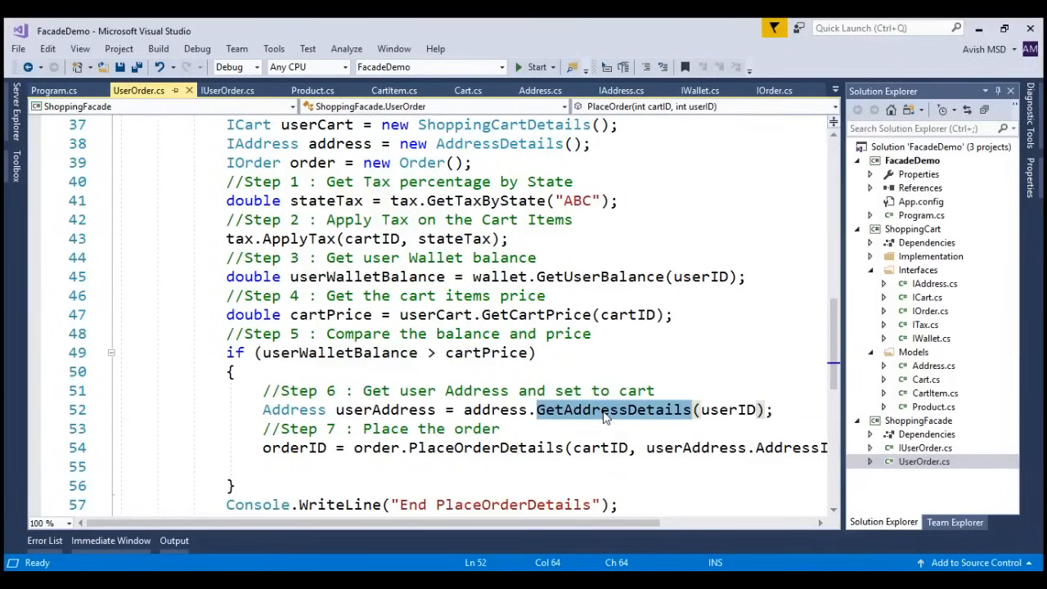
double_click(385, 410)
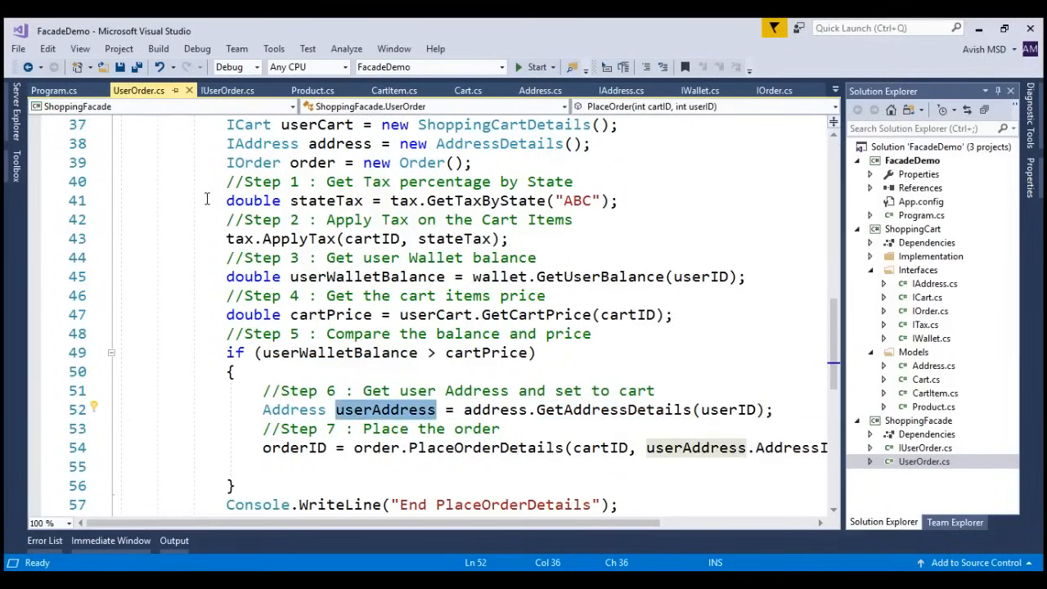
drag(226, 200, 501, 428)
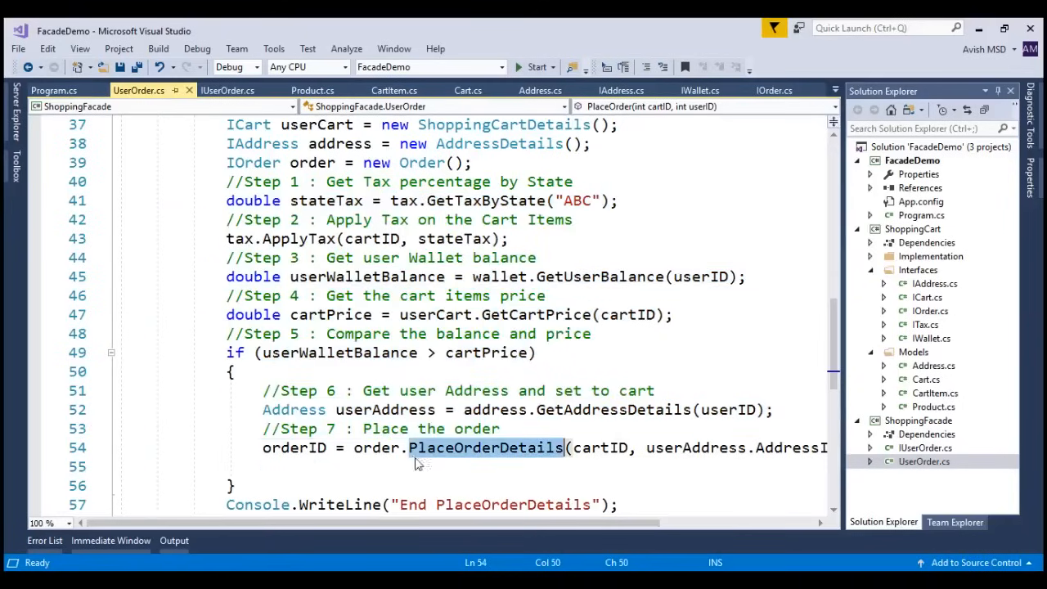
scroll(down, 3)
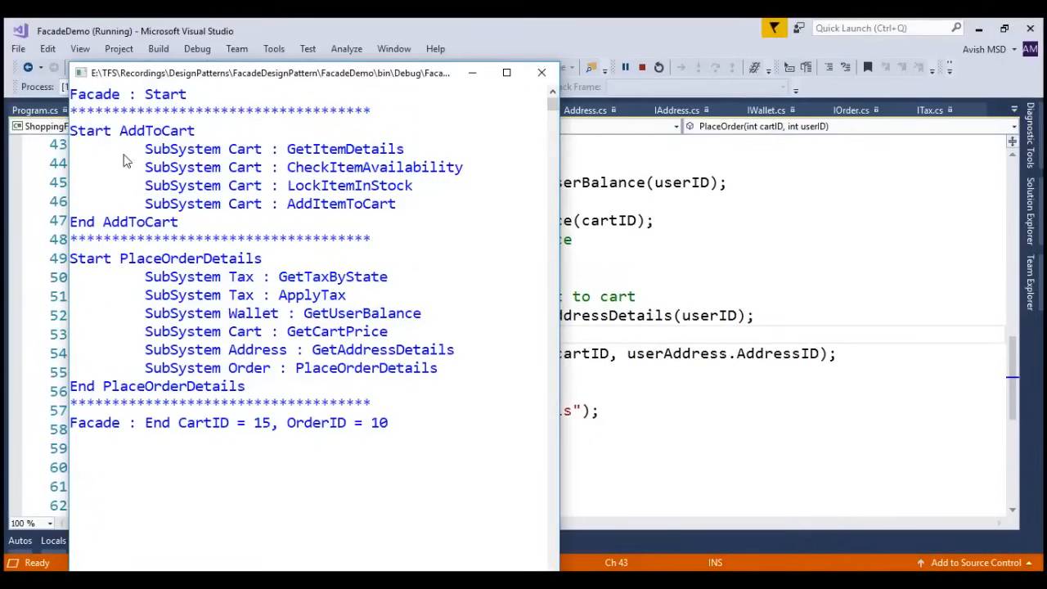
- Highlight the Start AddToCart line and the PlaceOrderDetails subsystem lines in the console
double_click(93, 94)
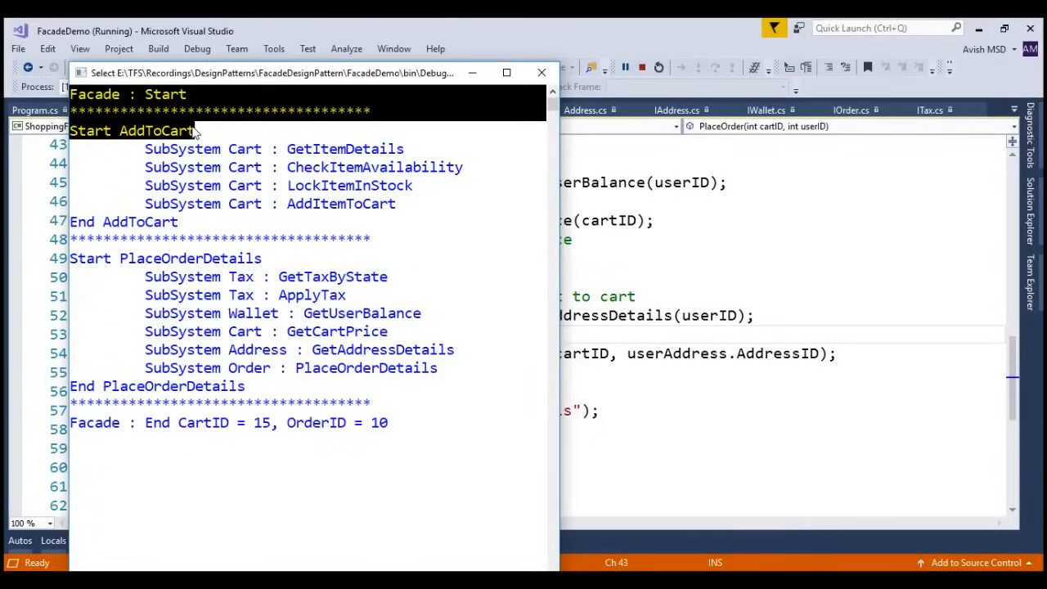
mouse_move(217, 145)
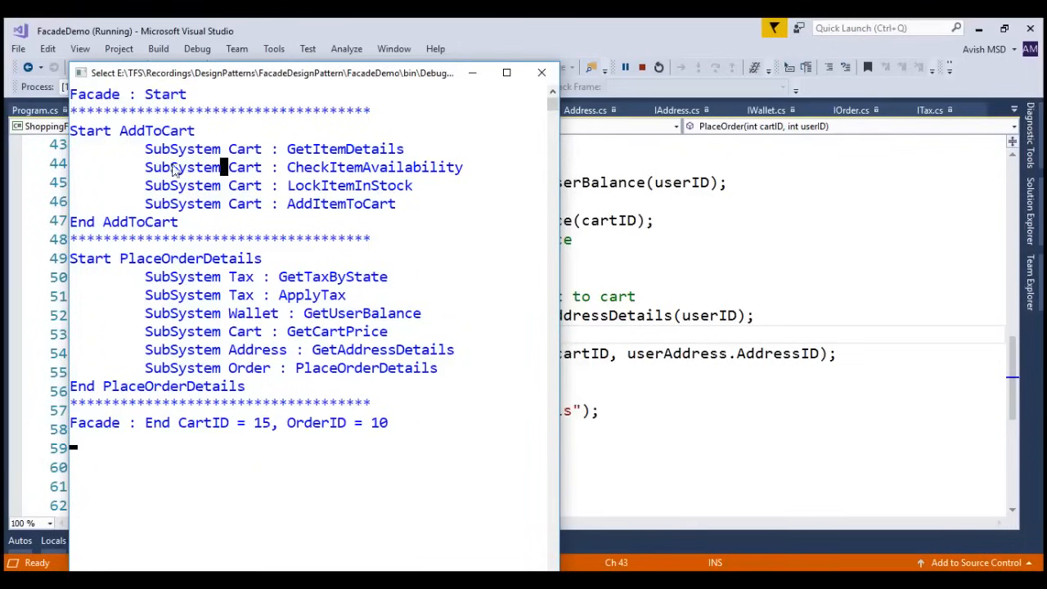
drag(145, 276, 442, 368)
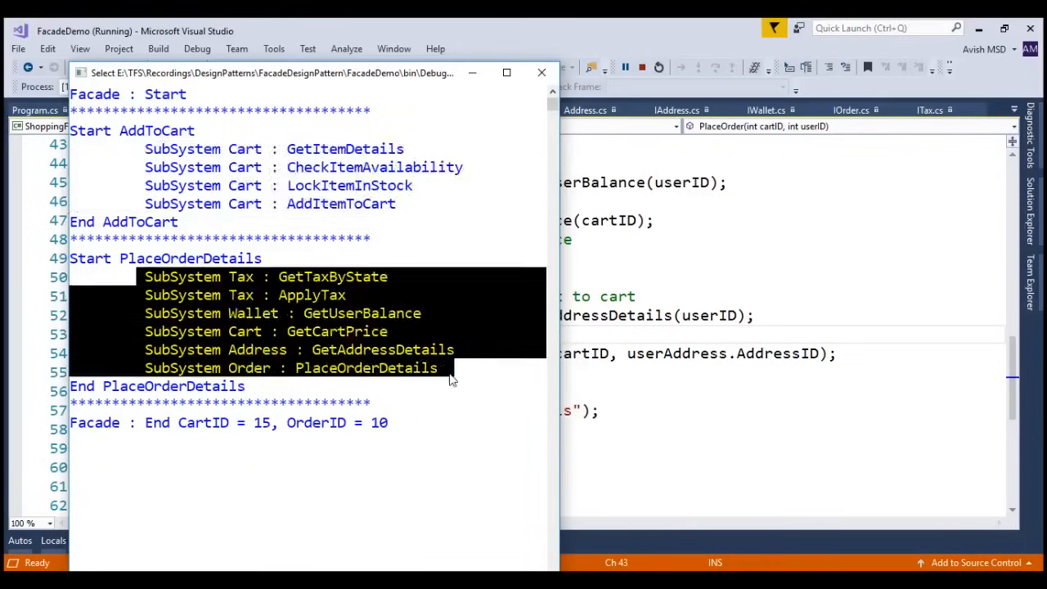